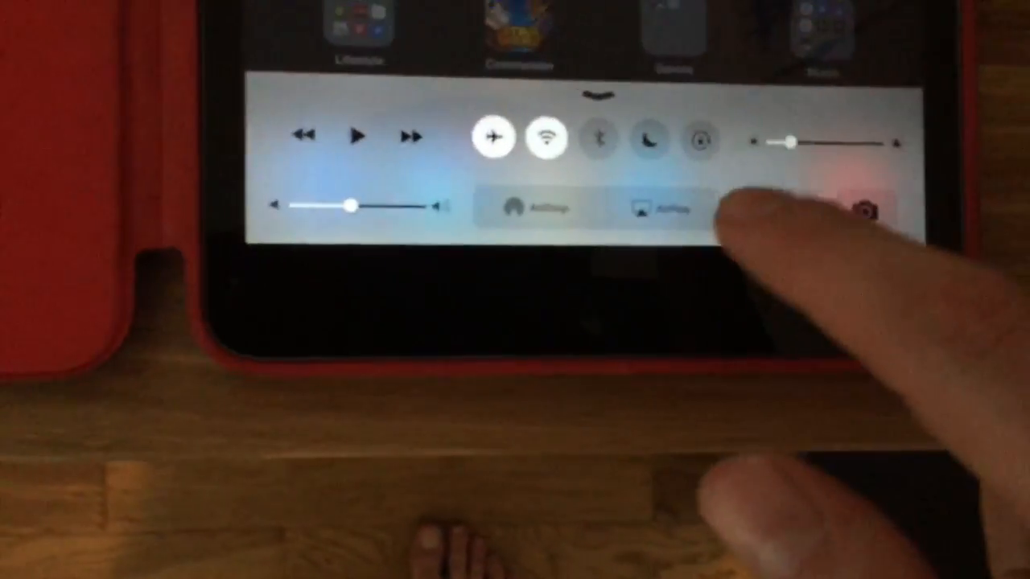
# Route the iPad's audio to the AirPlay speaker and play the Last 100 Played playlist
pyautogui.click(652, 206)
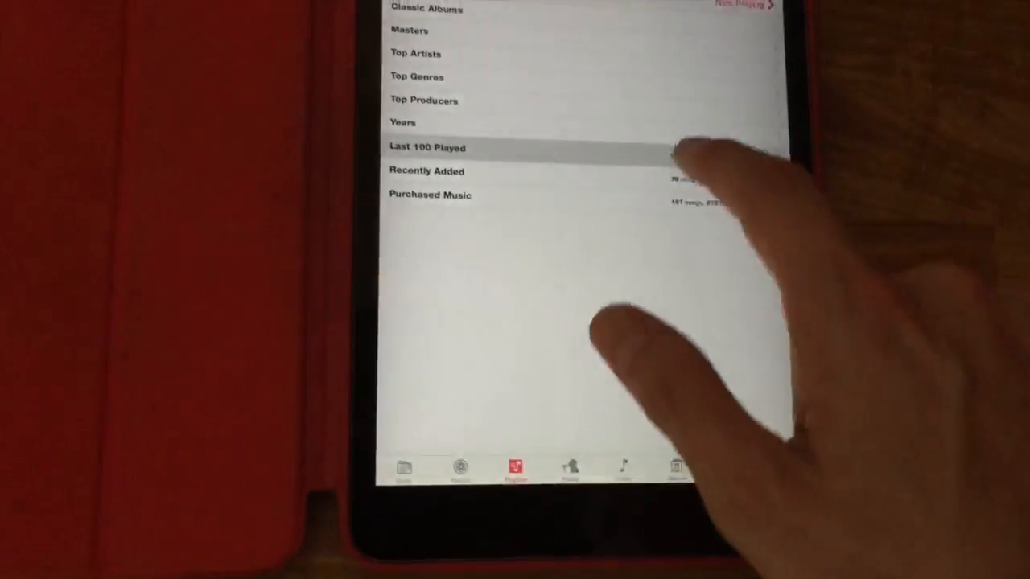
pyautogui.click(427, 148)
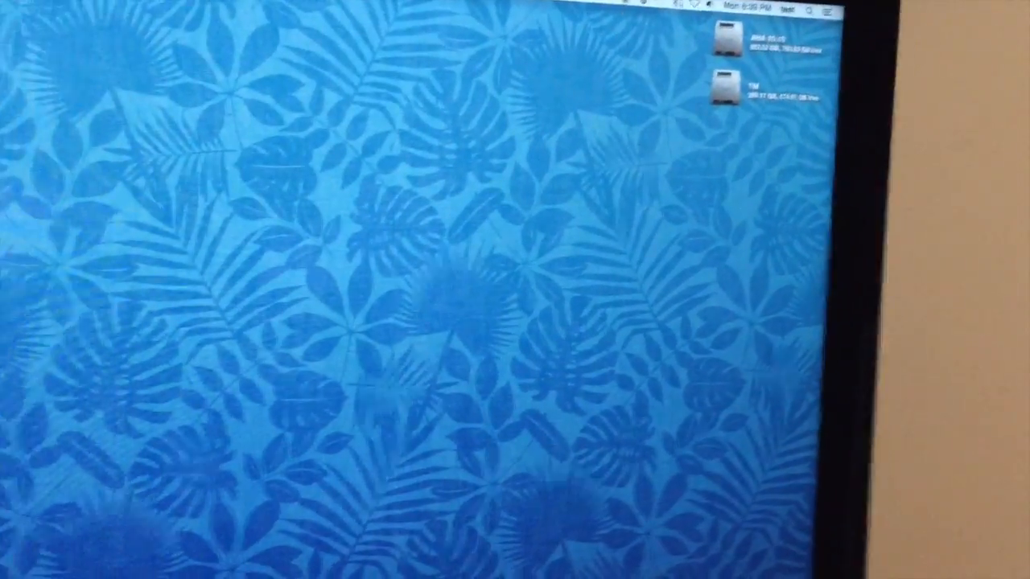
pyautogui.click(731, 18)
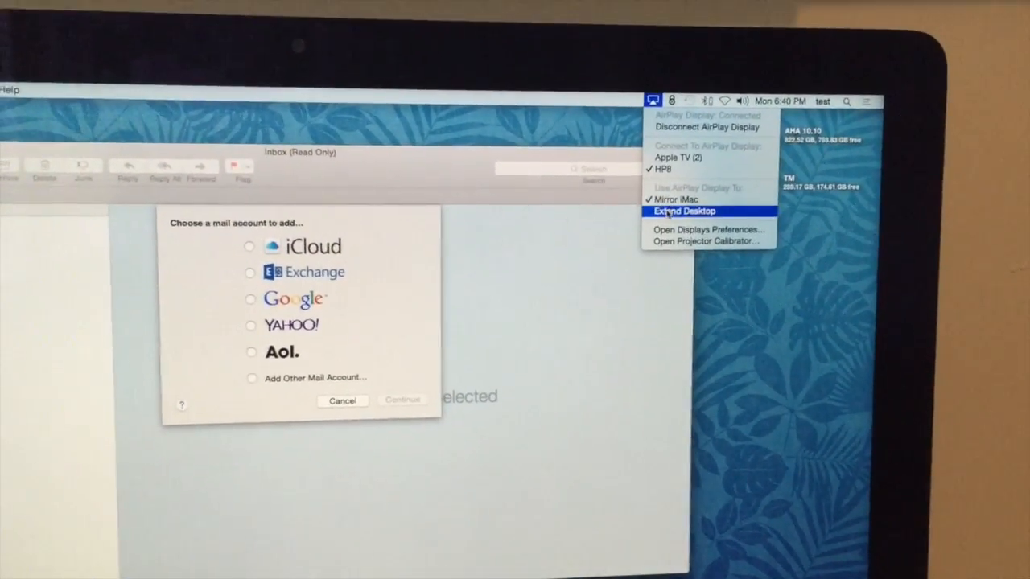
# Switch the HP8 AirPlay display from Mirror iMac to Extend Desktop
pyautogui.click(684, 211)
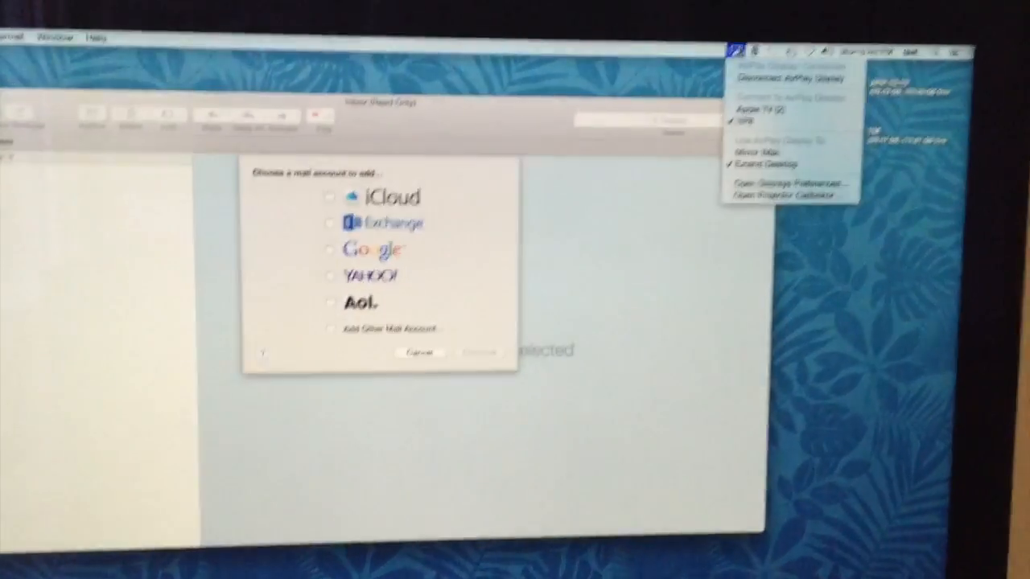